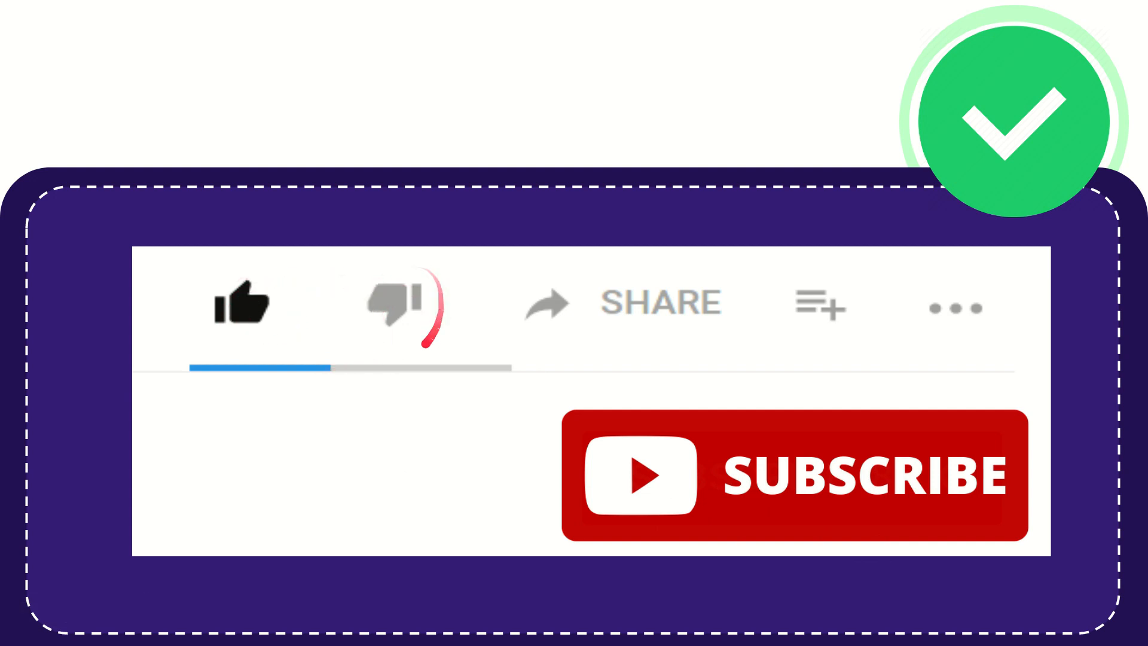
click(392, 304)
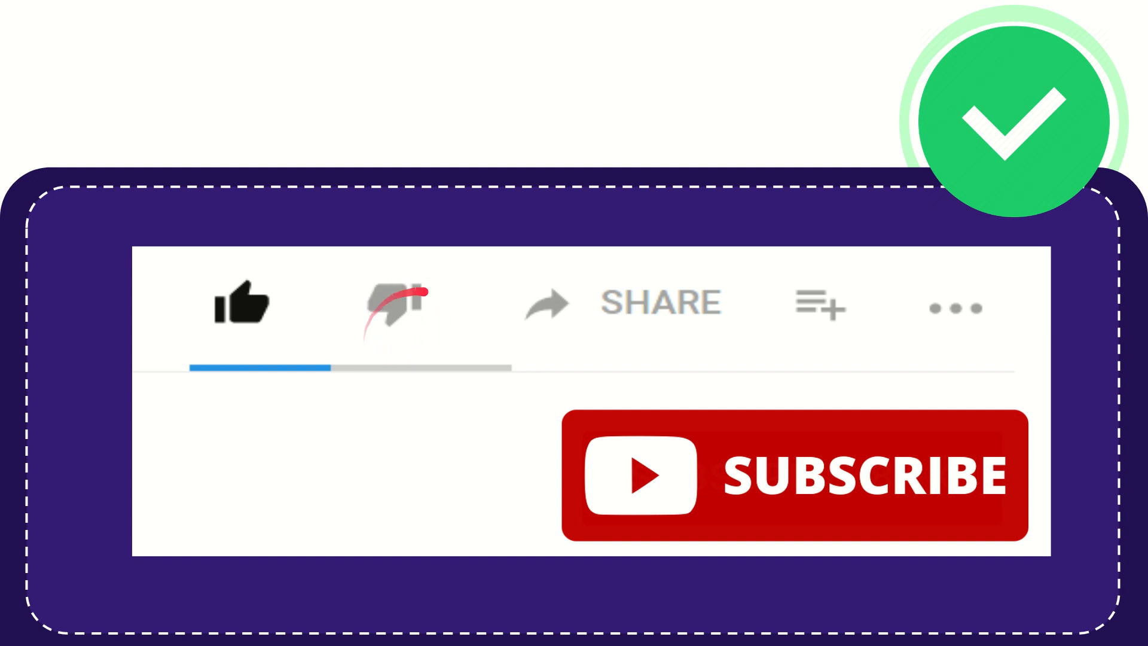
click(393, 304)
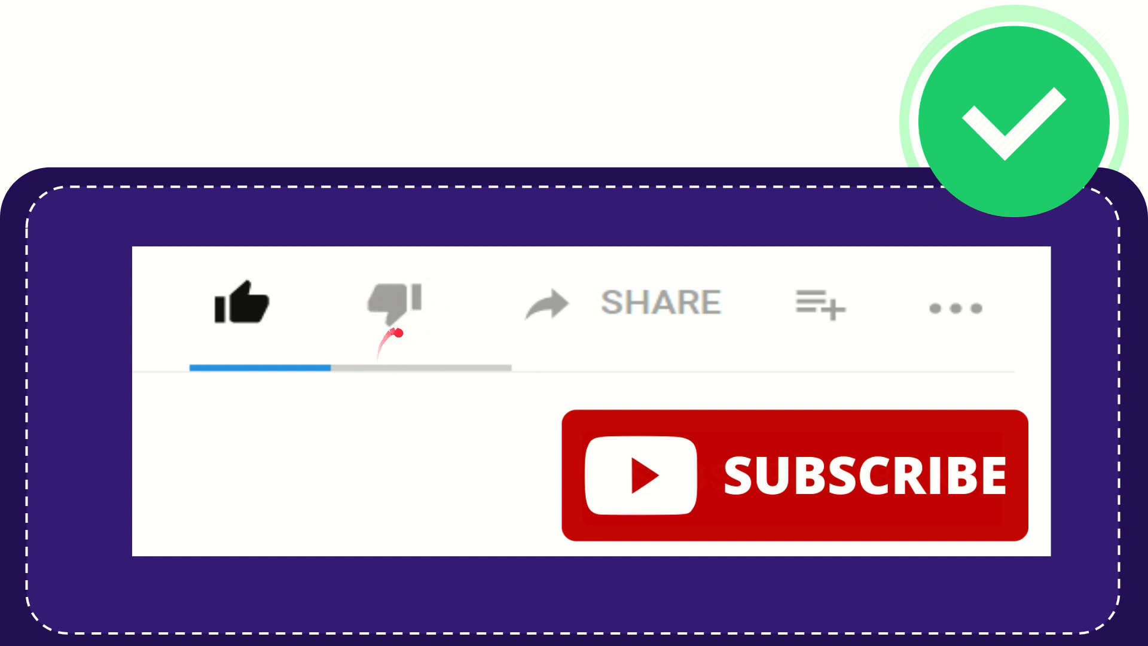